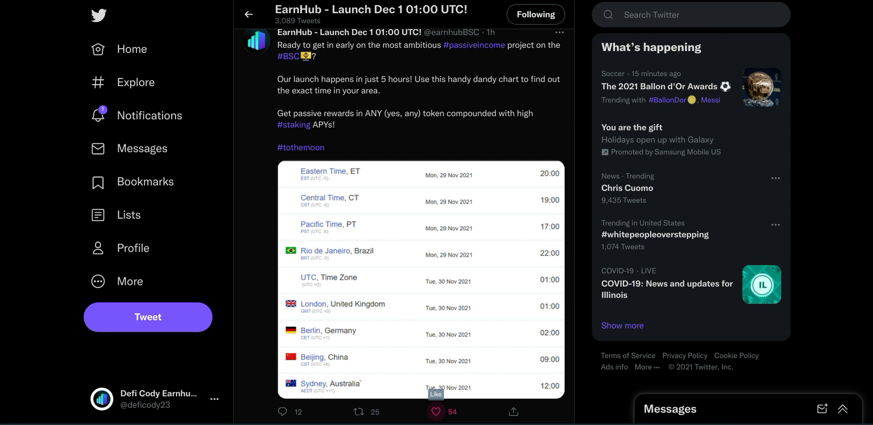
View the launch-time chart image at full size, twice, then return to the profile.
scroll("down", 3)
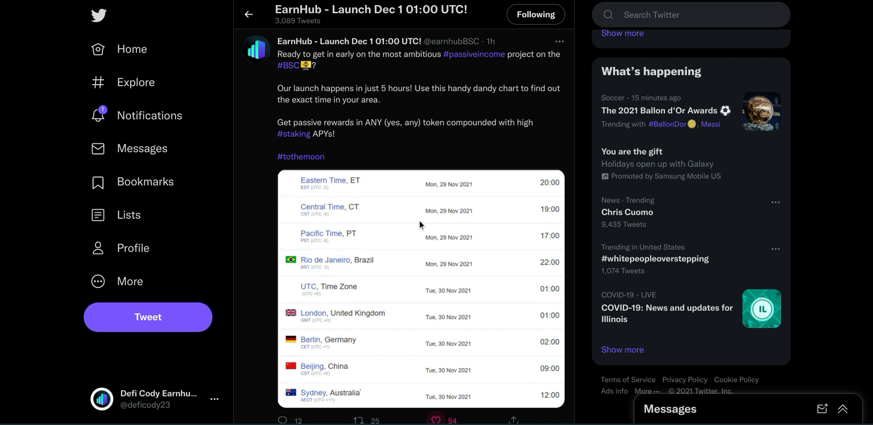
mouse_move(314, 213)
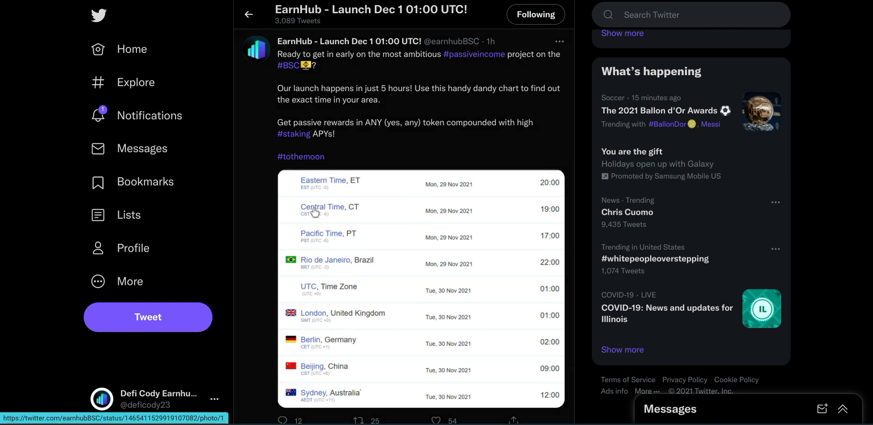
mouse_move(543, 190)
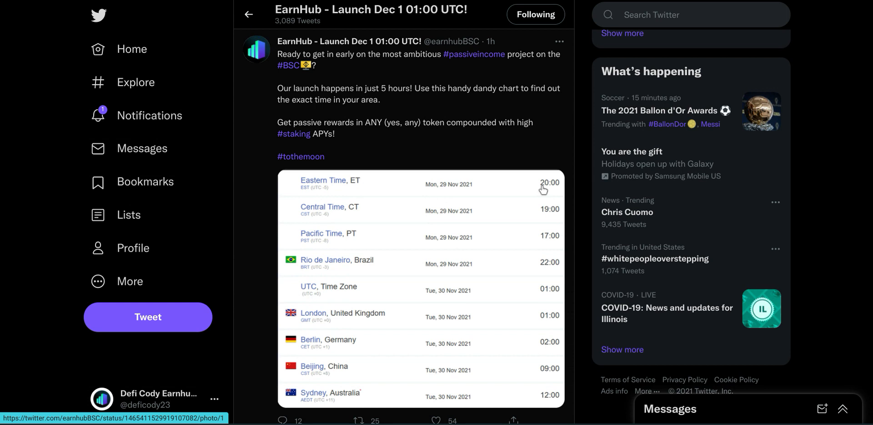
left_click(421, 289)
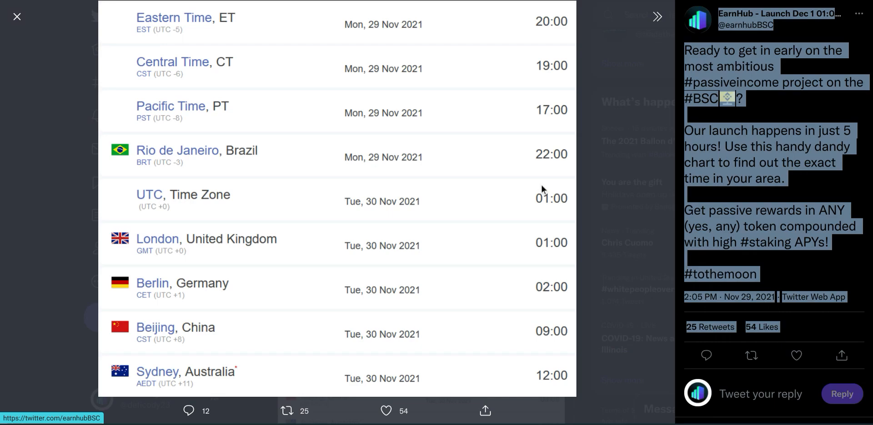
left_click(16, 16)
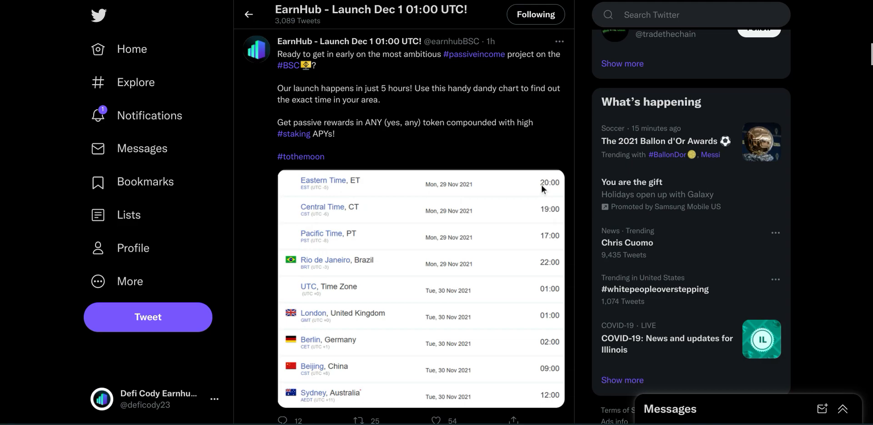
left_click(421, 290)
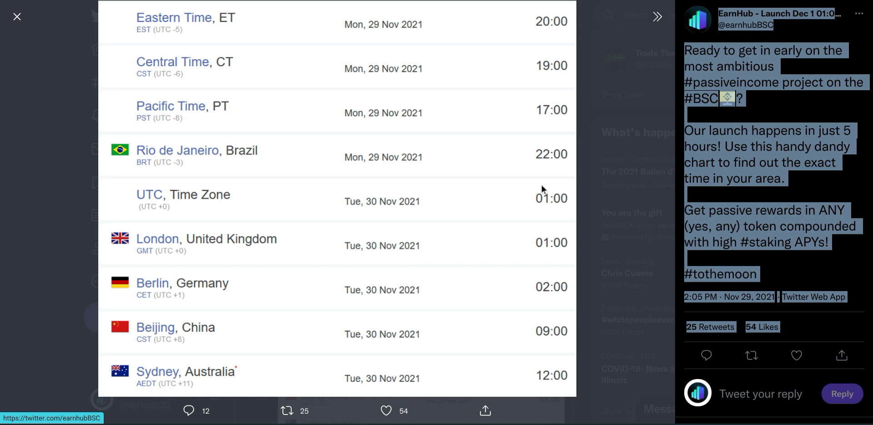
mouse_move(28, 5)
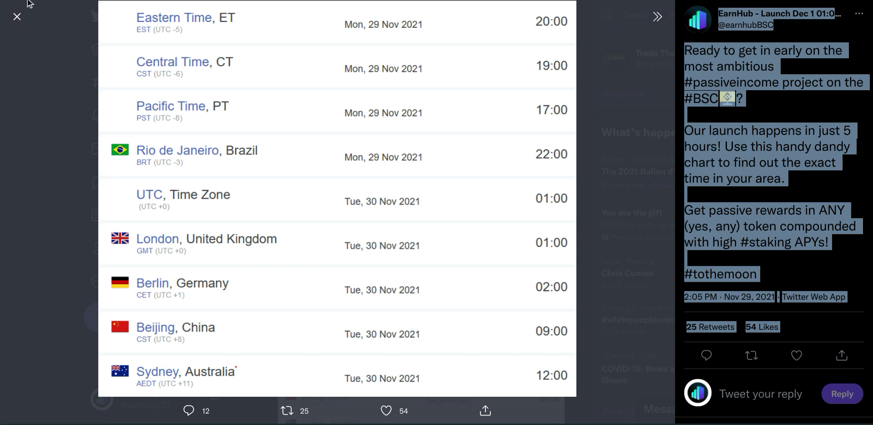
left_click(16, 17)
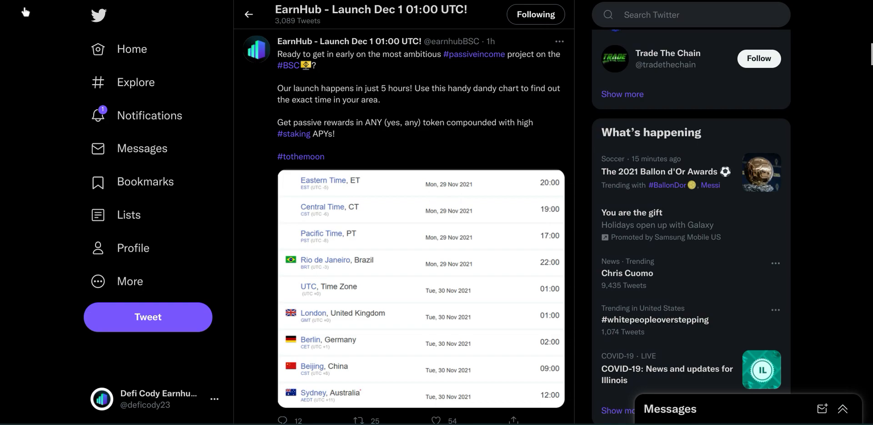
Scroll the timeline down past the promoted GIF tweet to the EarnHub Presale whitelist tweet.
scroll("down", 3)
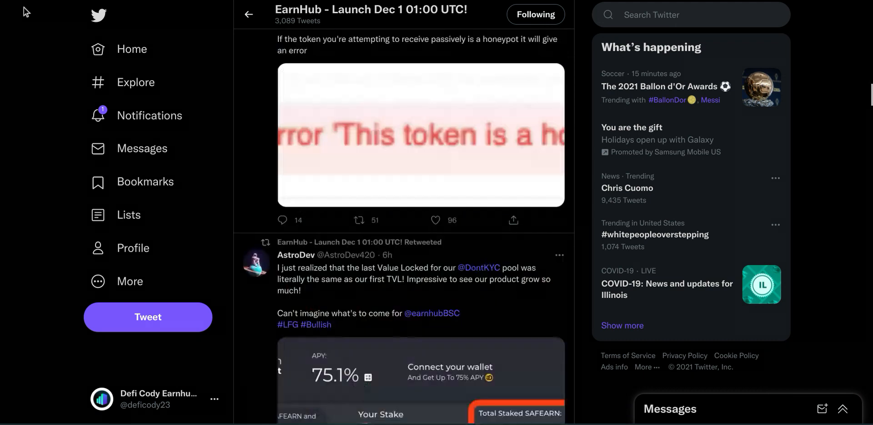
scroll("up", 3)
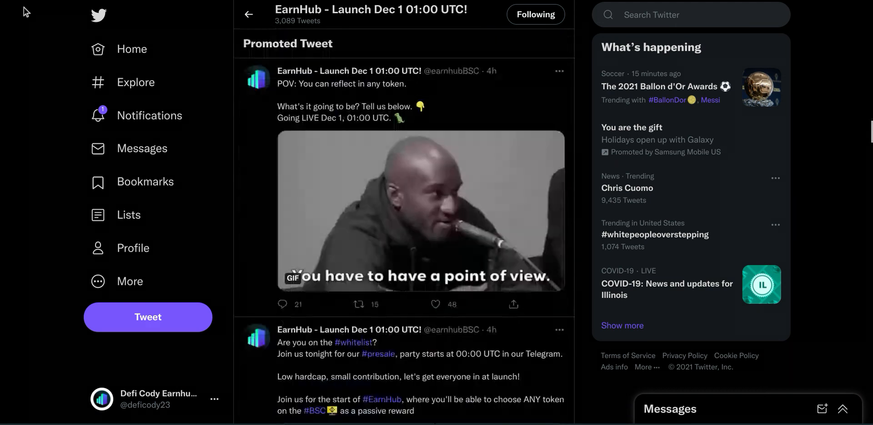
scroll("down", 3)
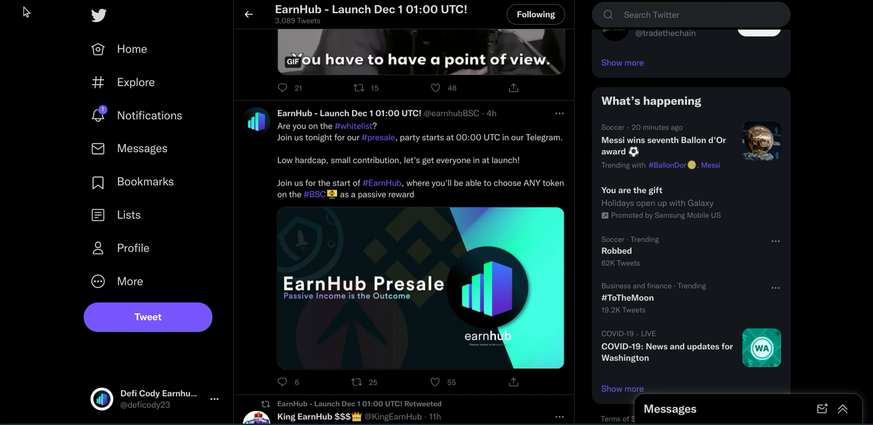
Scroll down to the Nov 27 AnyFlect tweet quoting the token-transfer proof screenshot.
scroll("down", 3)
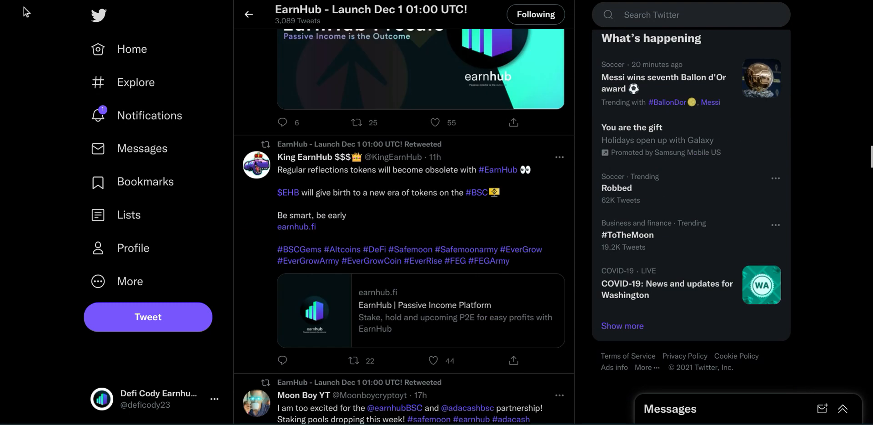
scroll("down", 3)
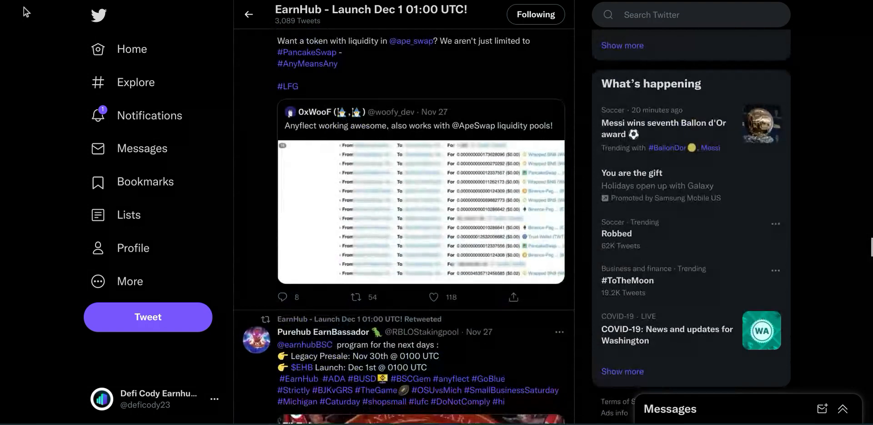
scroll("up", 3)
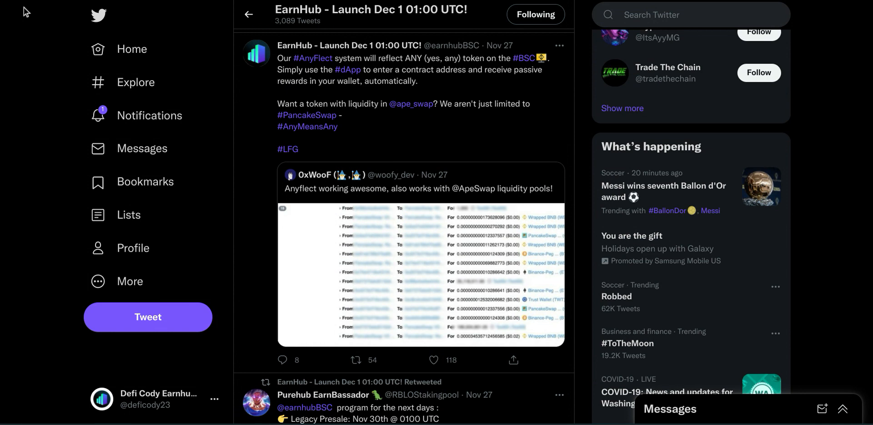
left_click(417, 273)
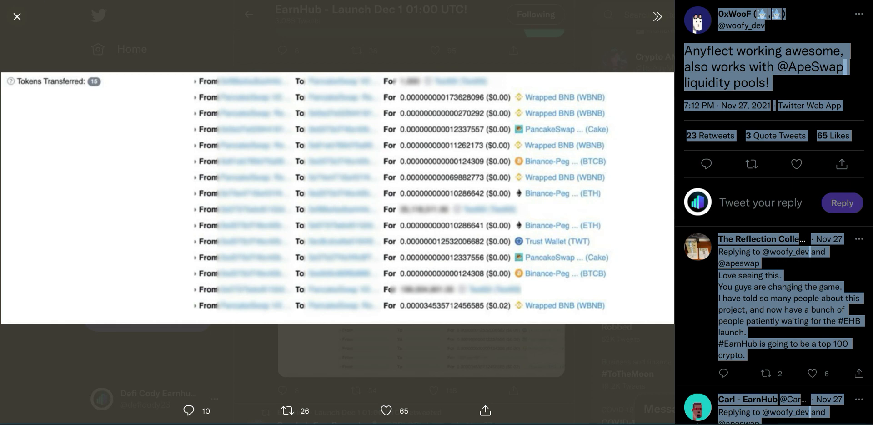
mouse_move(10, 5)
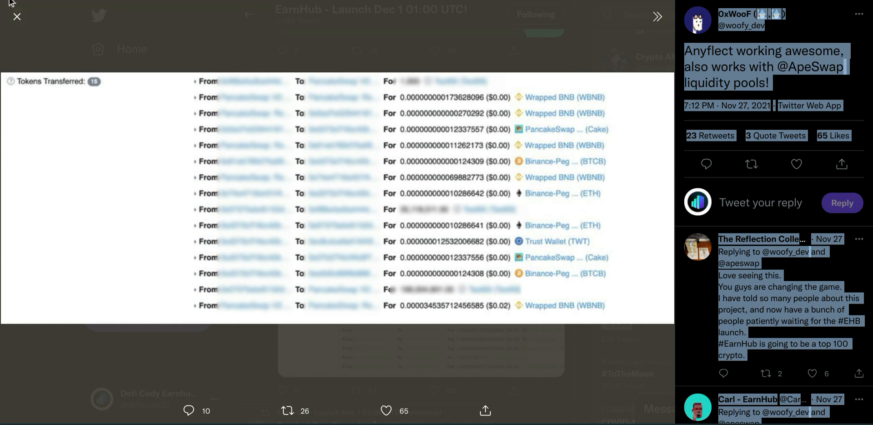
left_click(17, 15)
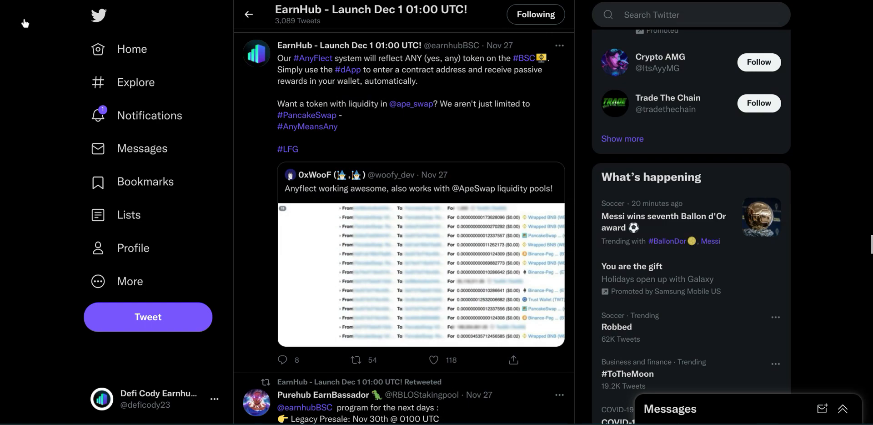